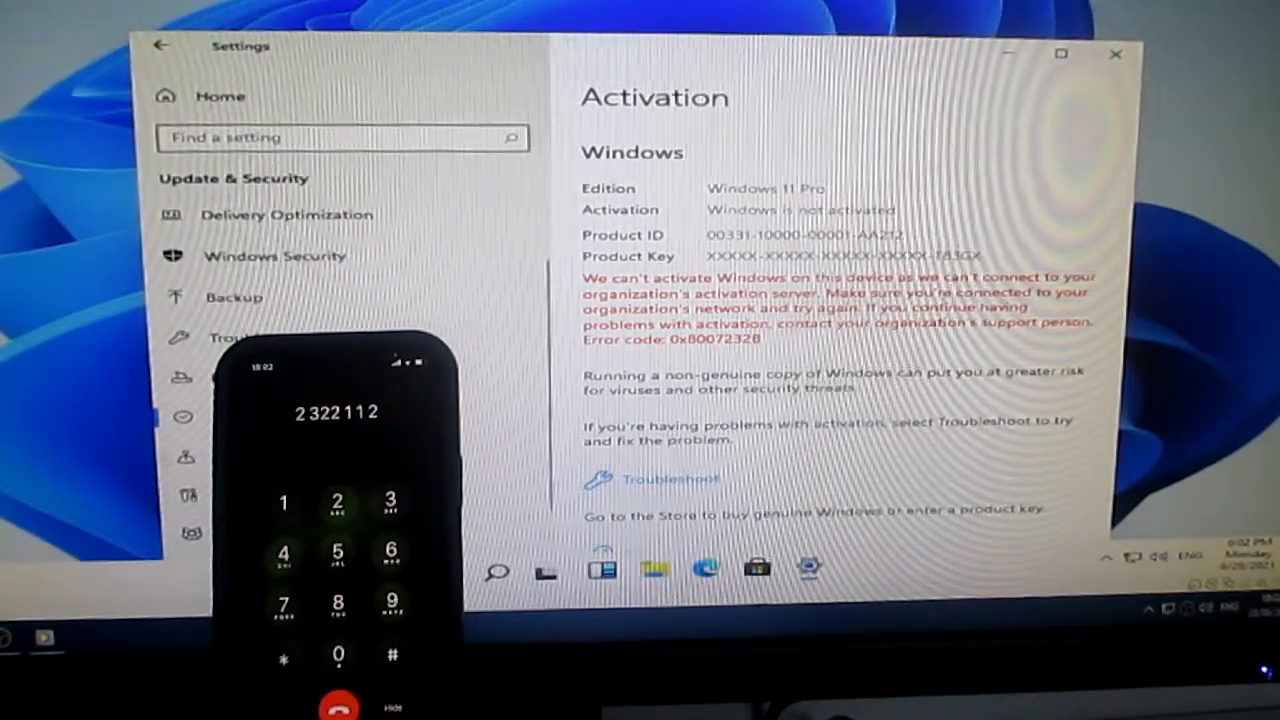
pyautogui.click(283, 502)
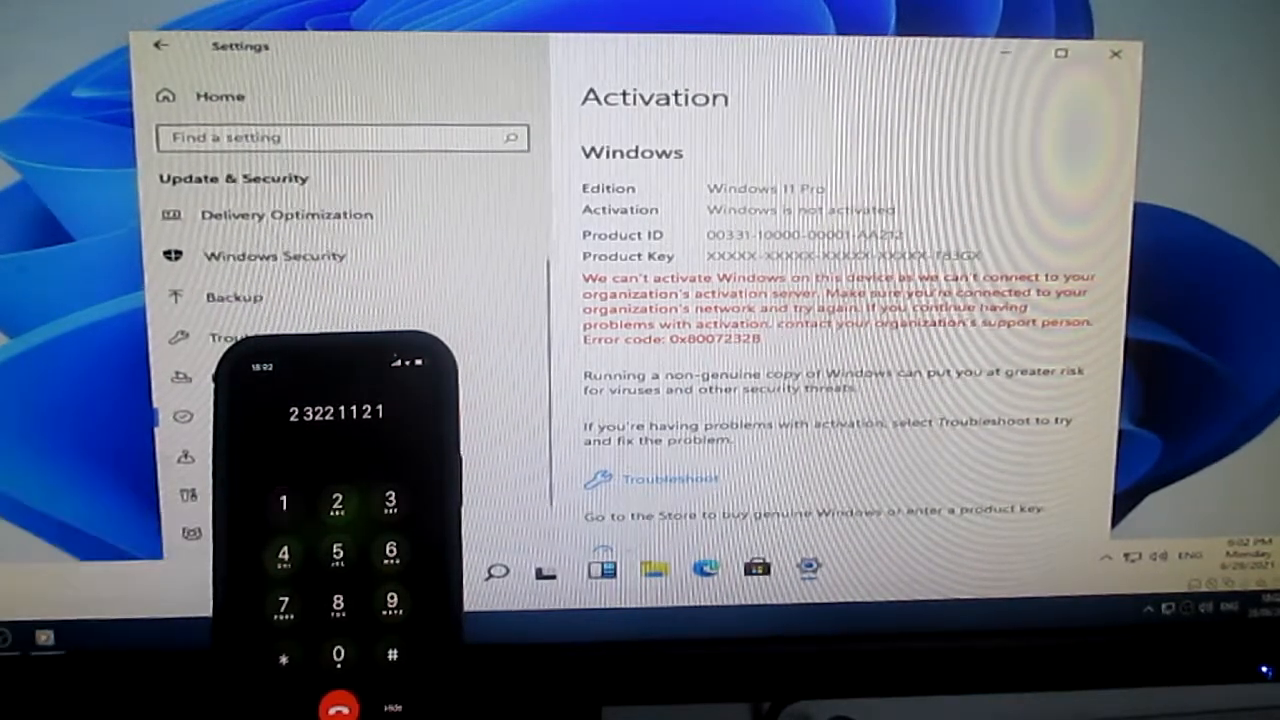